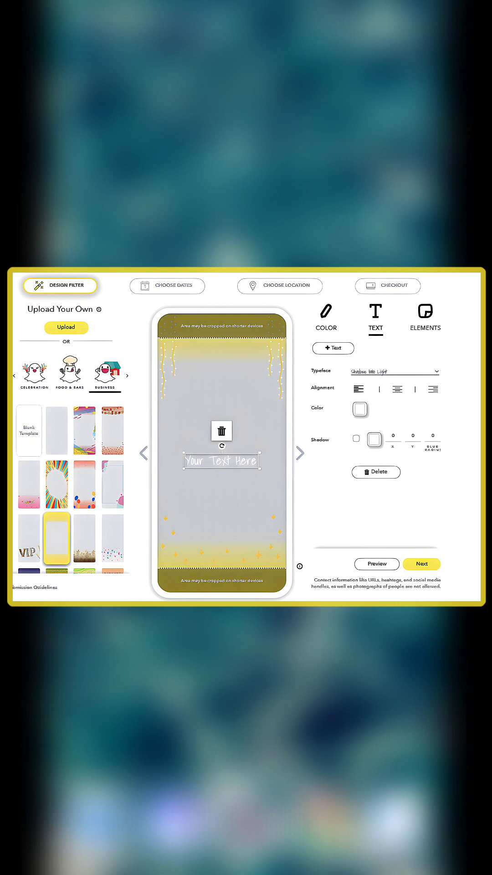
Leave the finished text design and continue to the Choose Dates scheduling step.
left_click(167, 286)
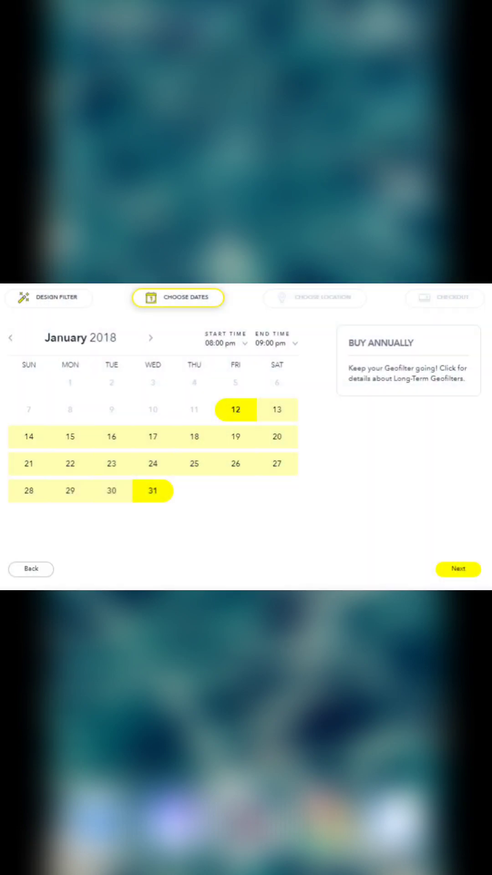